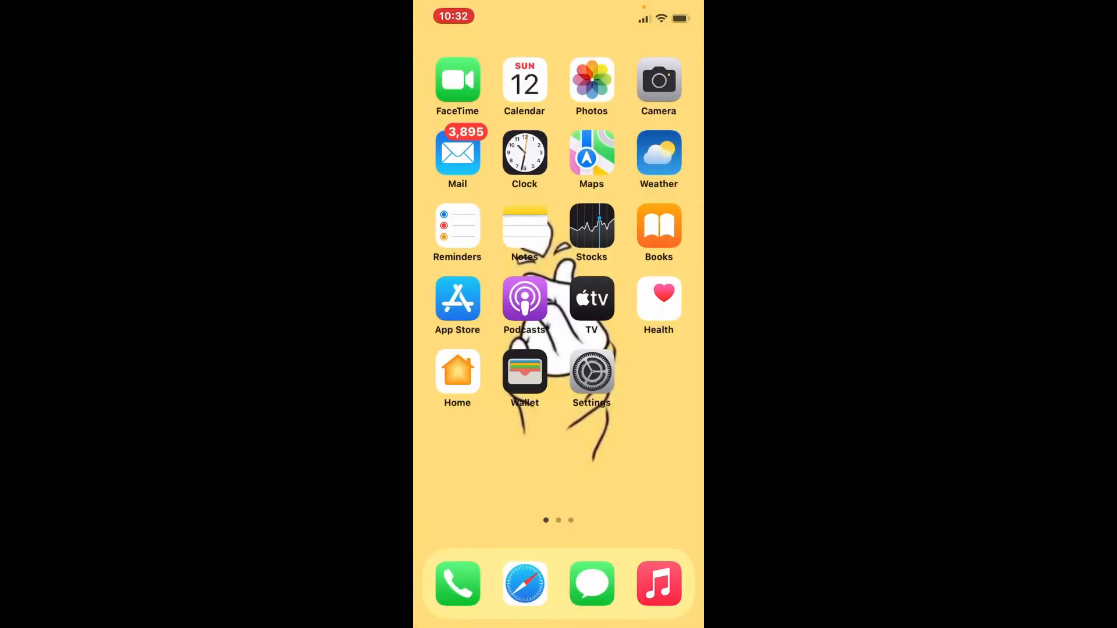
Open iPhone Settings and scroll toward the Control Center entry.
click(591, 370)
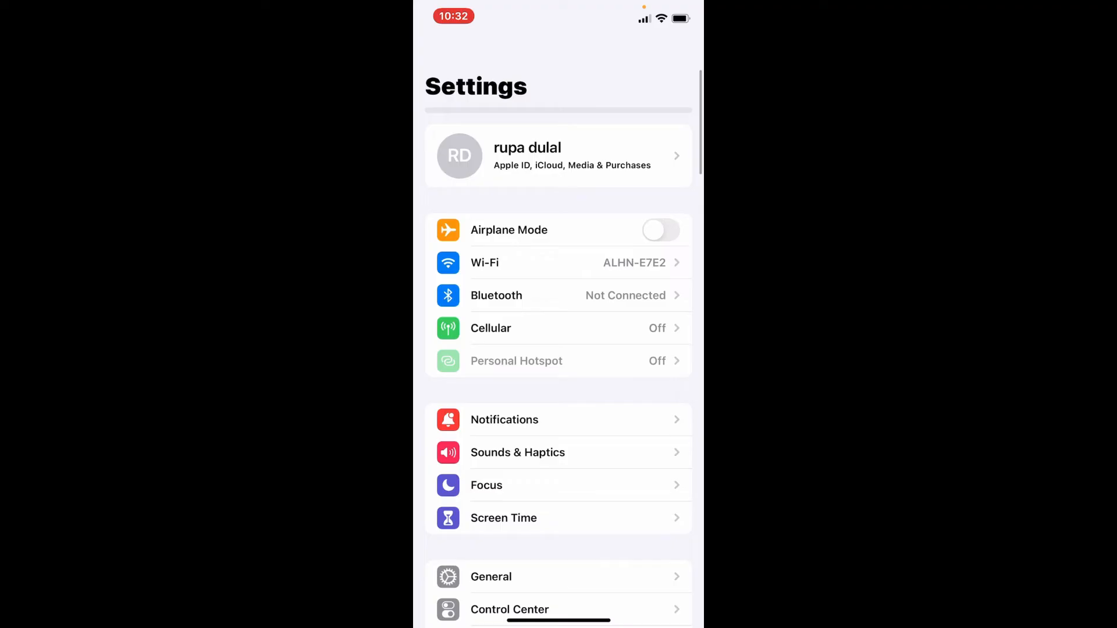
scroll(down, 3)
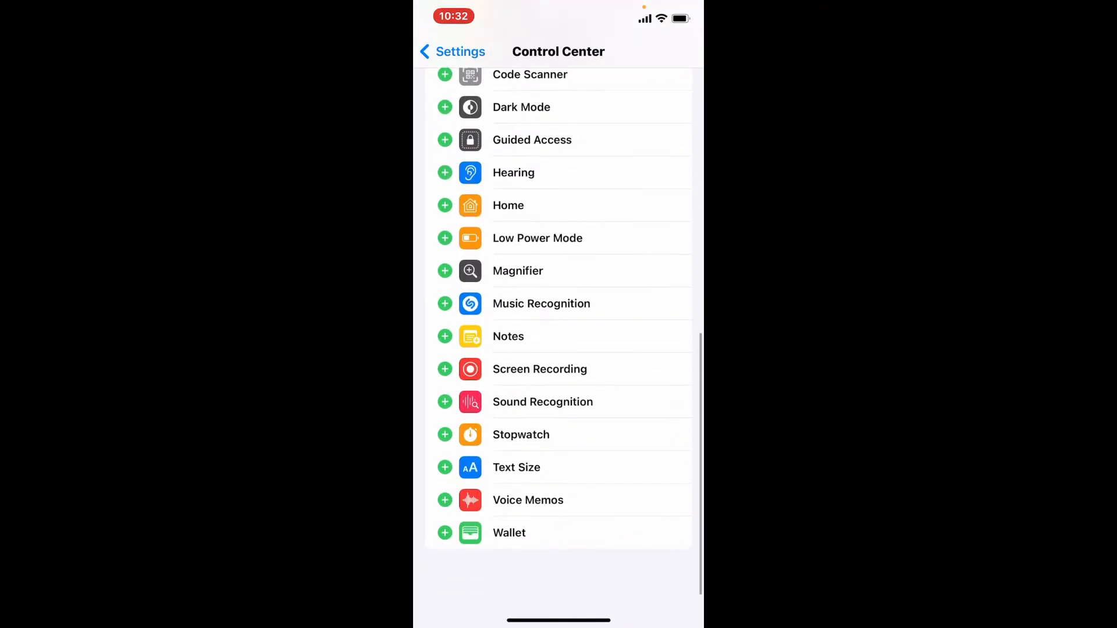
scroll(up, 3)
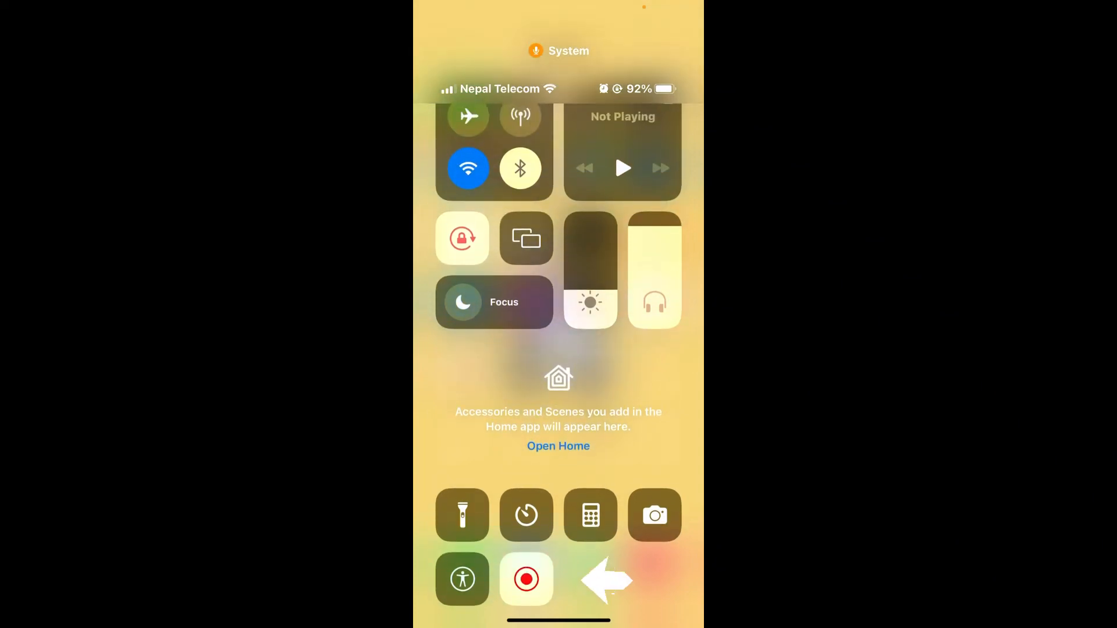
Start a screen recording from Control Center and swipe back to the home screen.
click(526, 578)
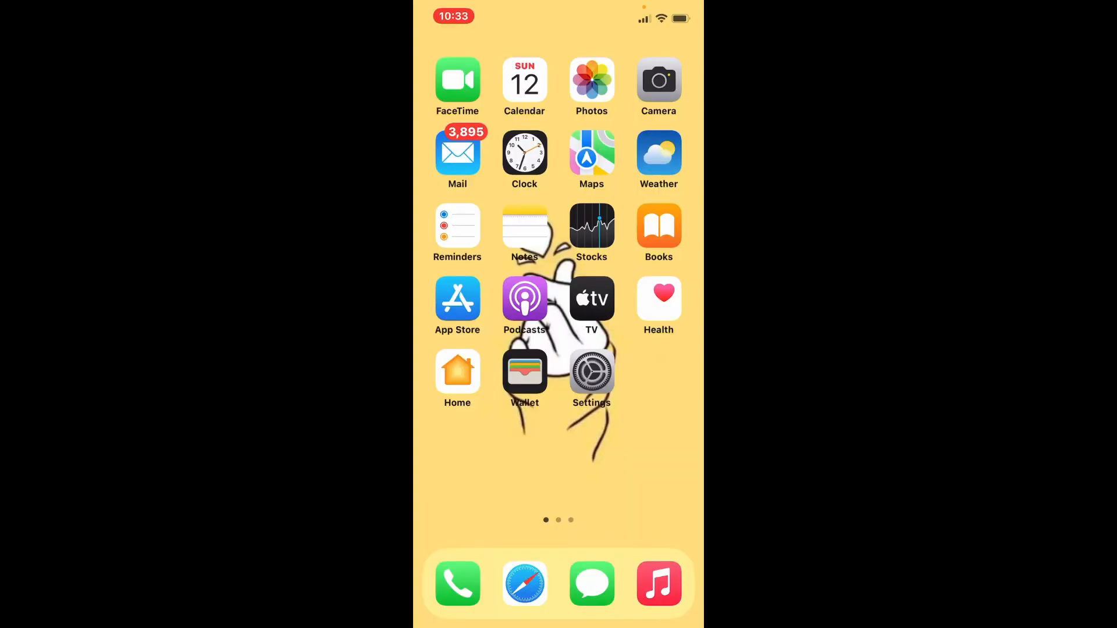
scroll(left, 3)
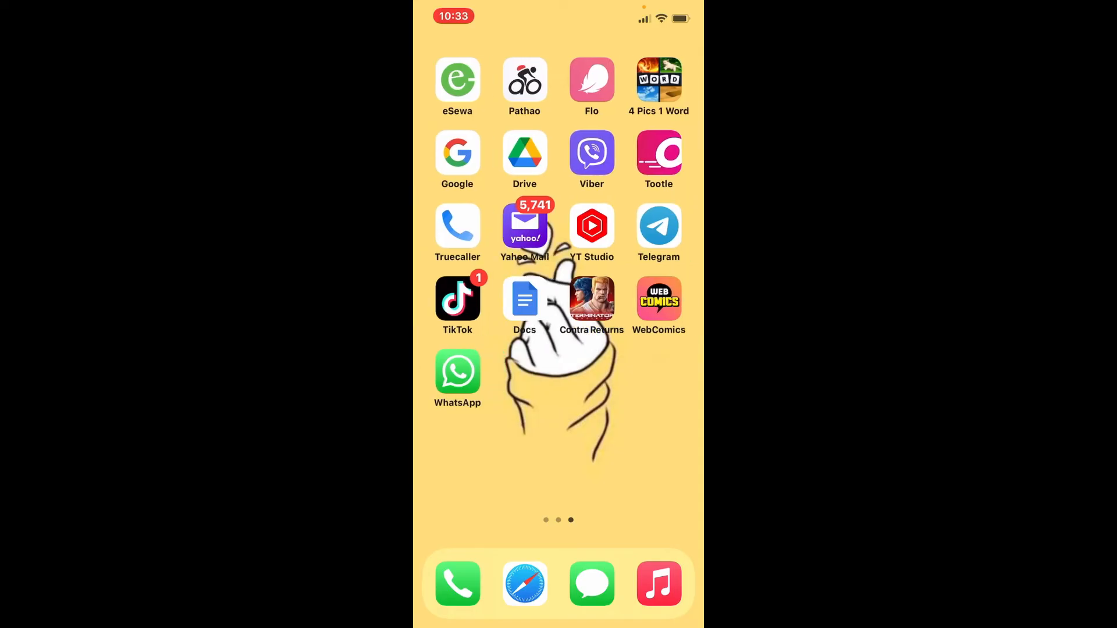